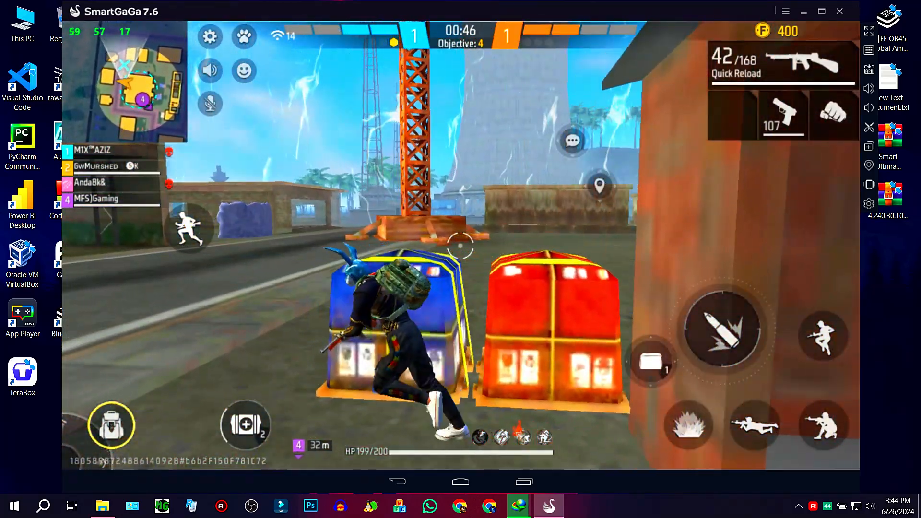
# Play through the Free Fire match, then close the SmartGaGa window.
pyautogui.click(823, 426)
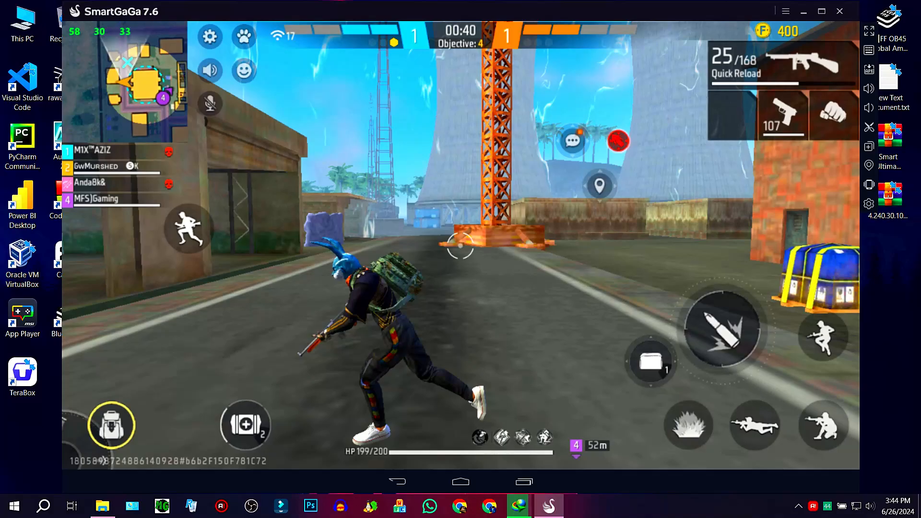
pyautogui.click(718, 326)
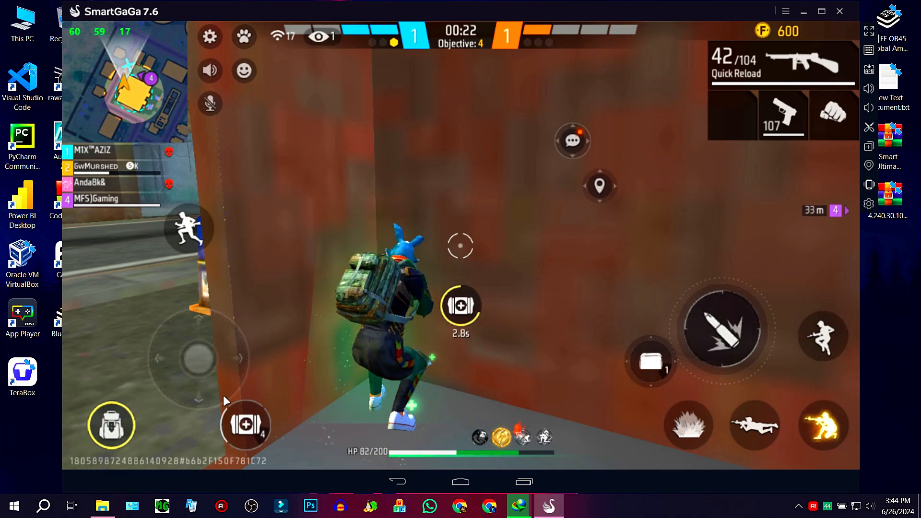
pyautogui.click(460, 307)
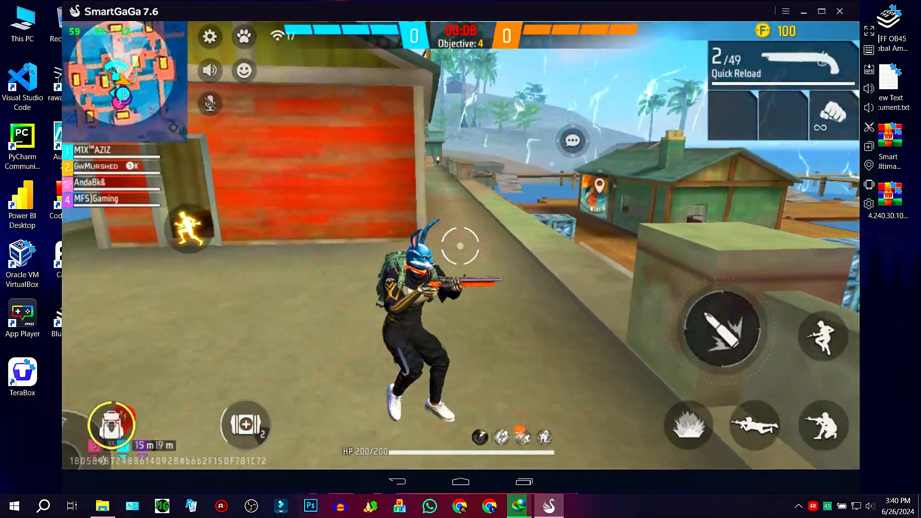
pyautogui.click(715, 327)
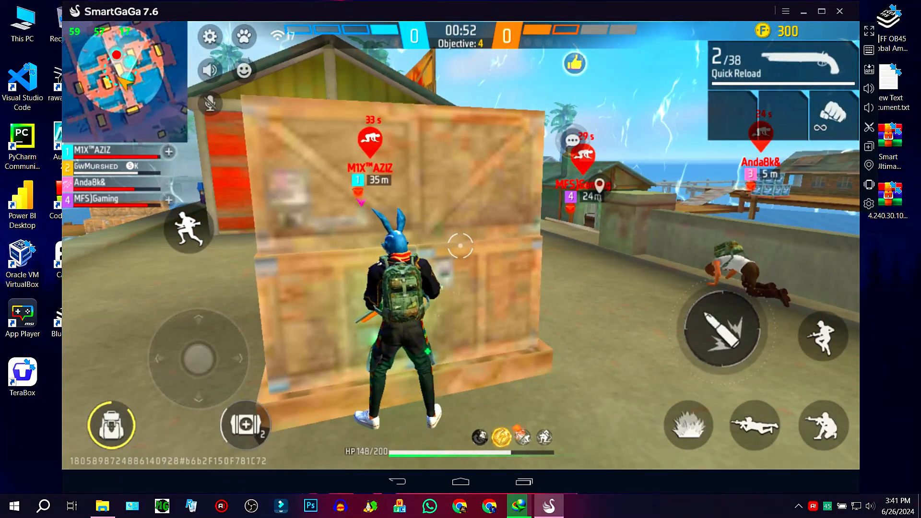
pyautogui.click(245, 423)
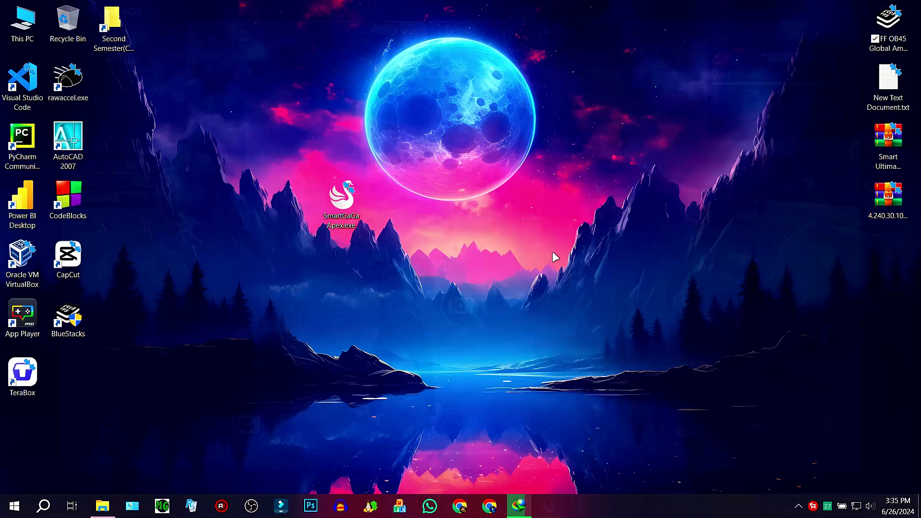
# Run SmartGaGa Apex.exe, accept the license, and extract it into Program Files (x86).
pyautogui.click(340, 205)
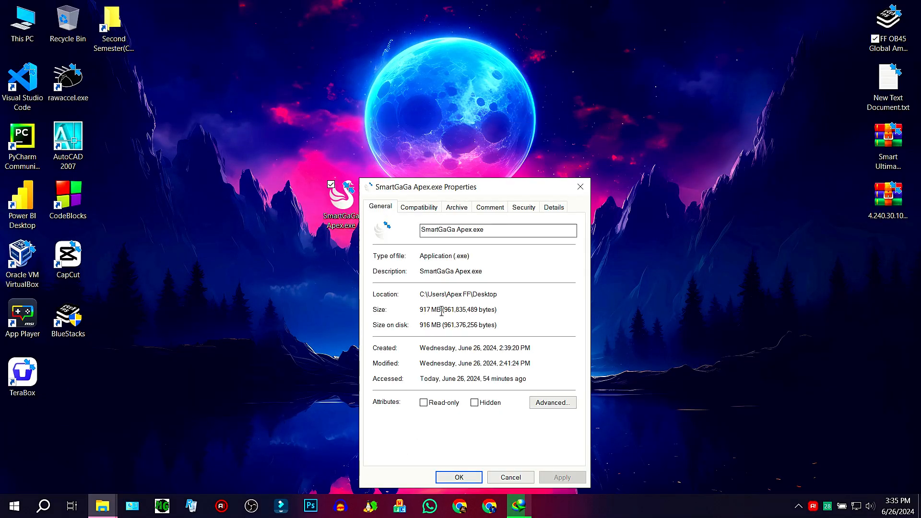
pyautogui.click(459, 477)
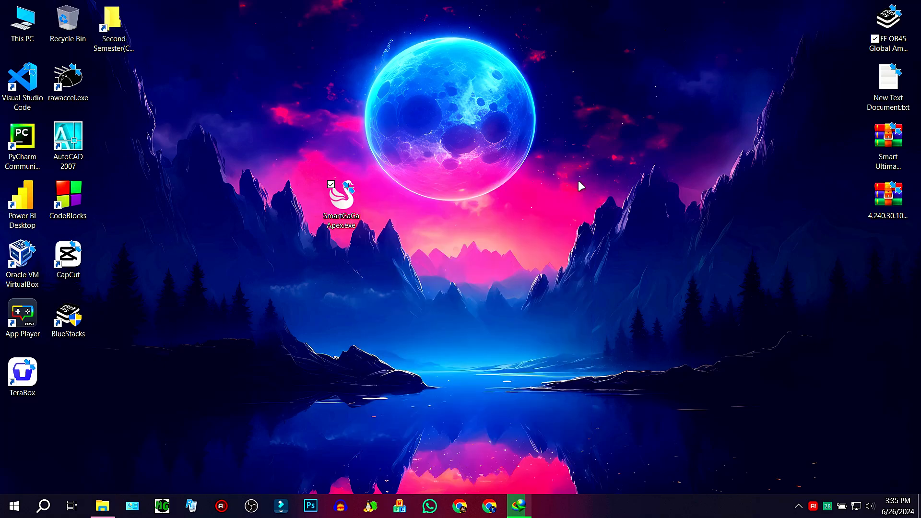
pyautogui.doubleClick(341, 200)
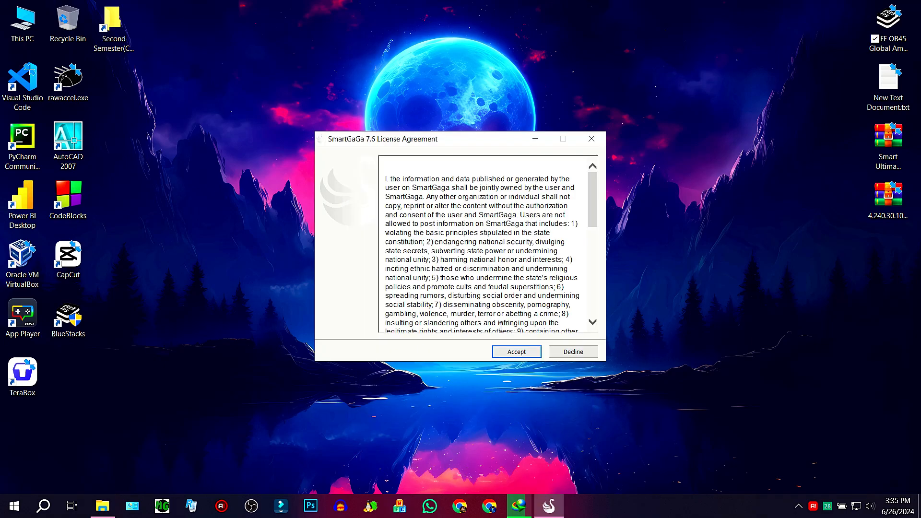
pyautogui.click(516, 351)
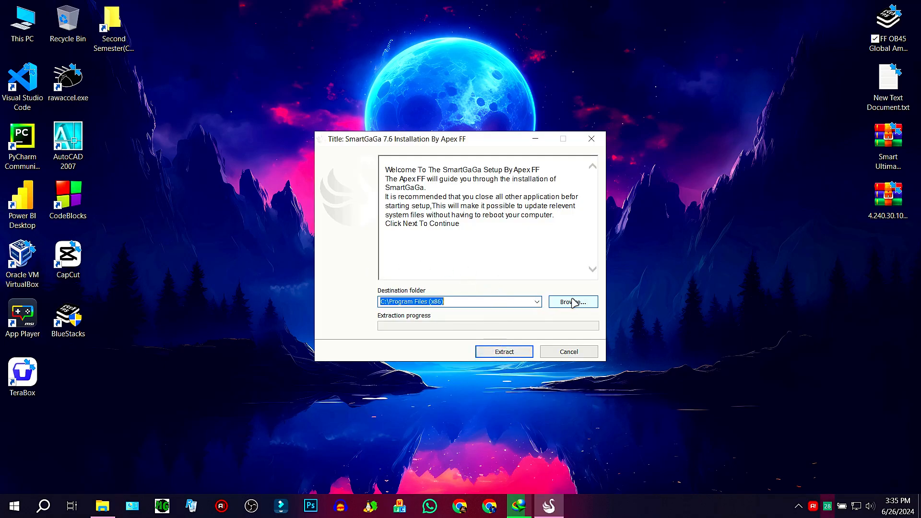
pyautogui.click(572, 302)
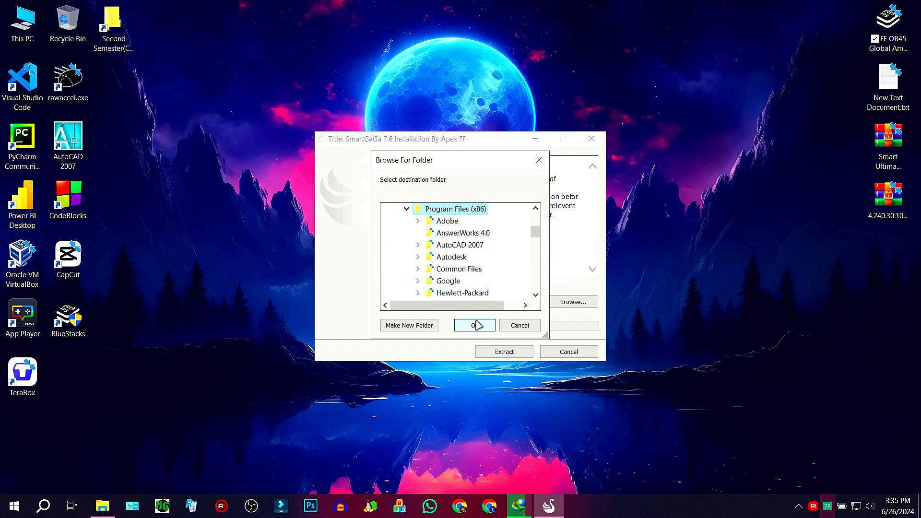
pyautogui.click(473, 325)
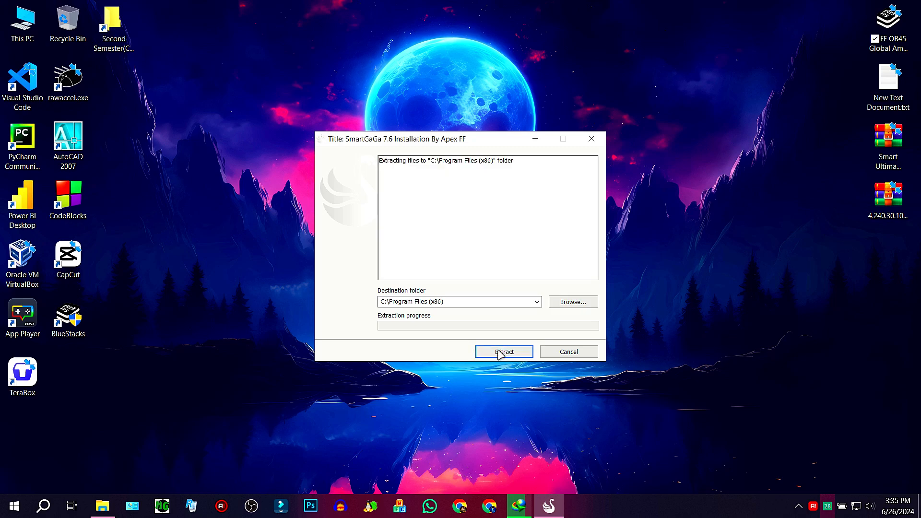
pyautogui.click(503, 351)
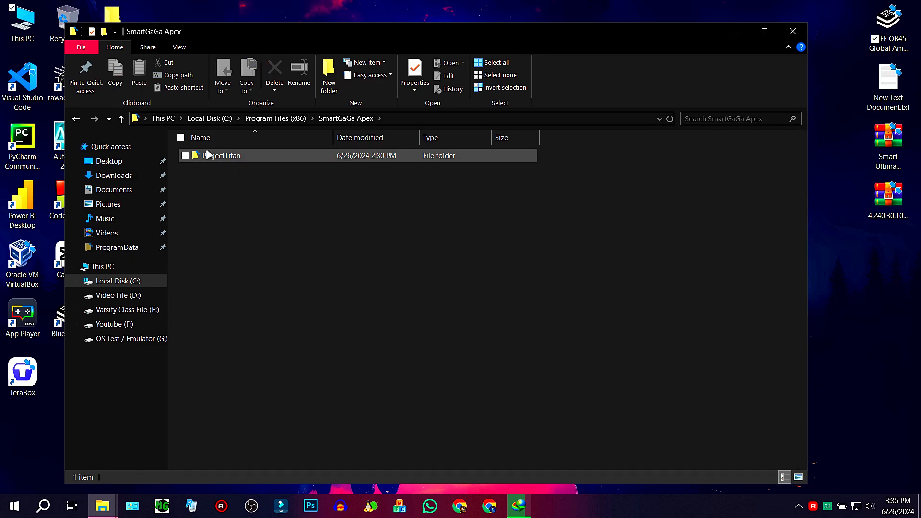
# Send Launcher.exe from ProjectTitan's Engine folder to the desktop as a shortcut.
pyautogui.doubleClick(221, 155)
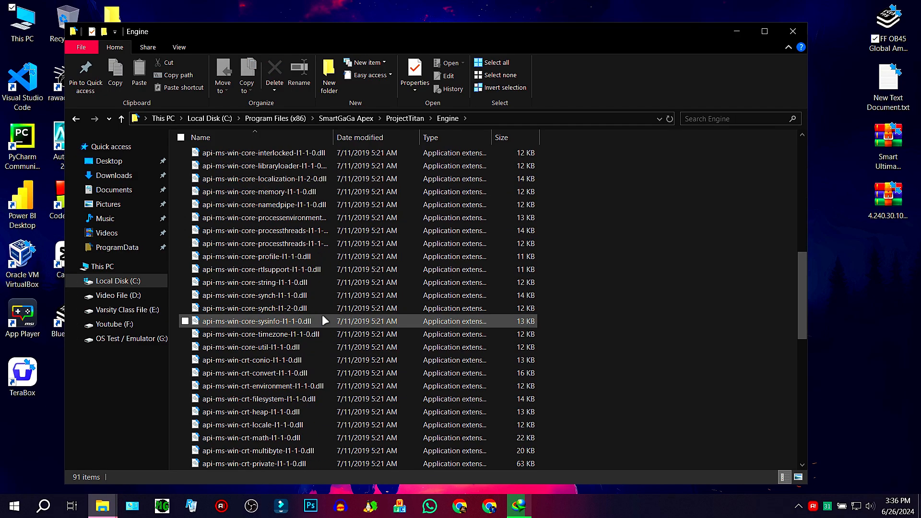
pyautogui.scroll(-3)
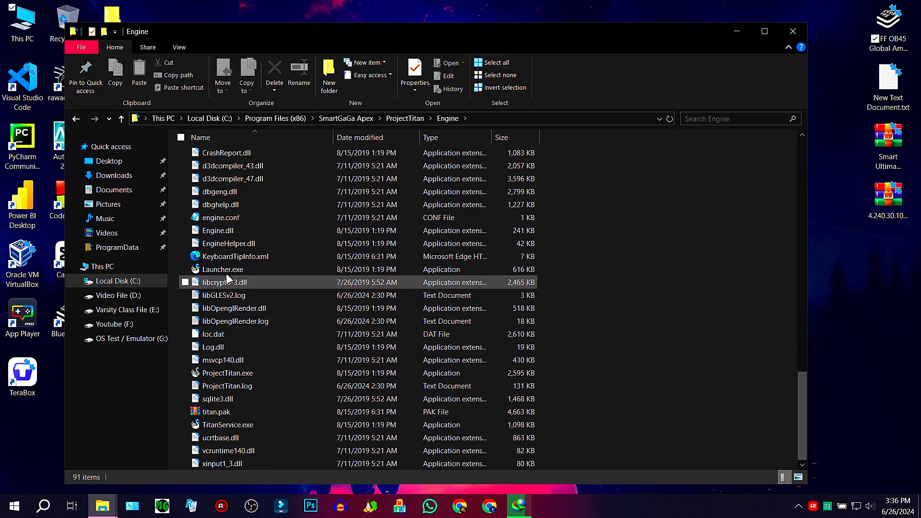
pyautogui.rightClick(222, 269)
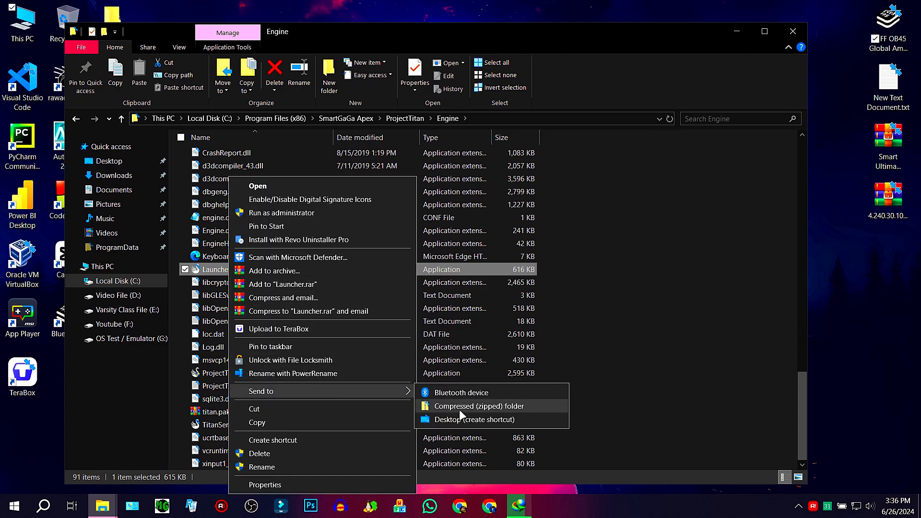
pyautogui.click(474, 420)
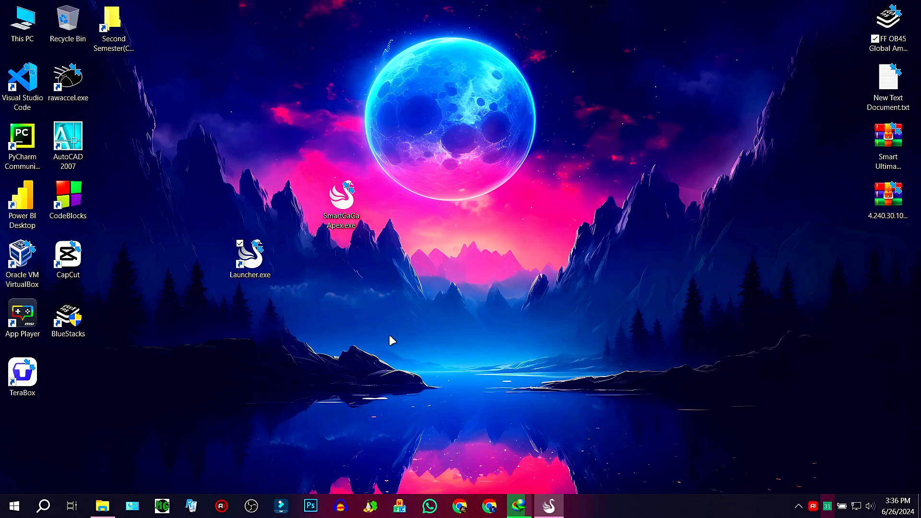
# Start the emulator from the Launcher shortcut and allow access through the firewall.
pyautogui.doubleClick(341, 200)
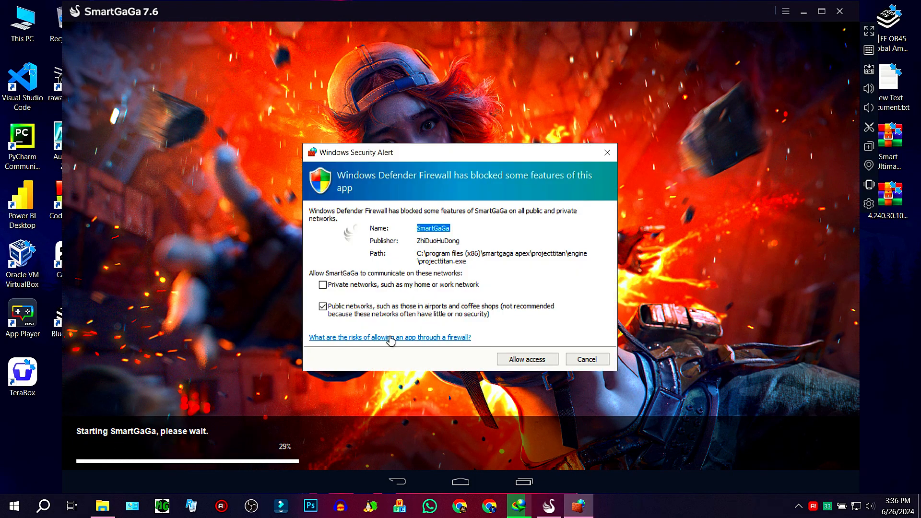
pyautogui.click(526, 359)
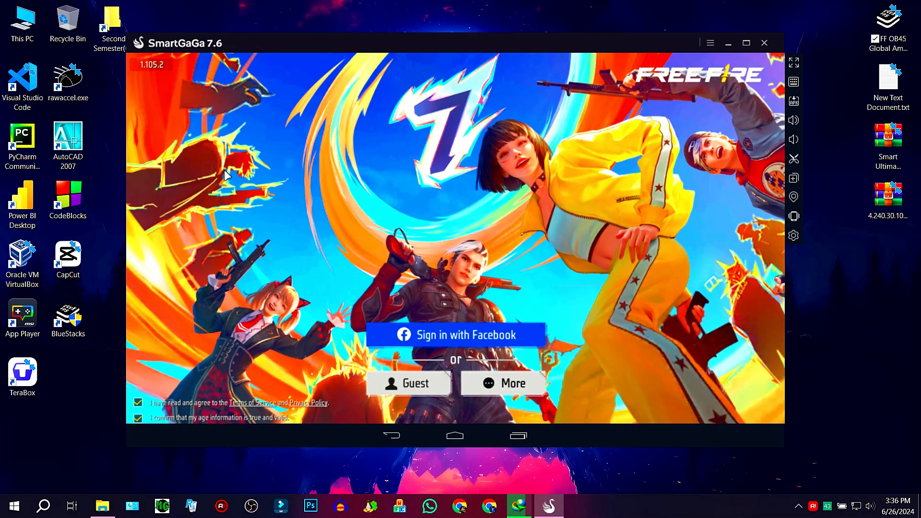
# Get past the sign-in options and emulator menu so Free Fire reaches the lobby.
pyautogui.click(503, 383)
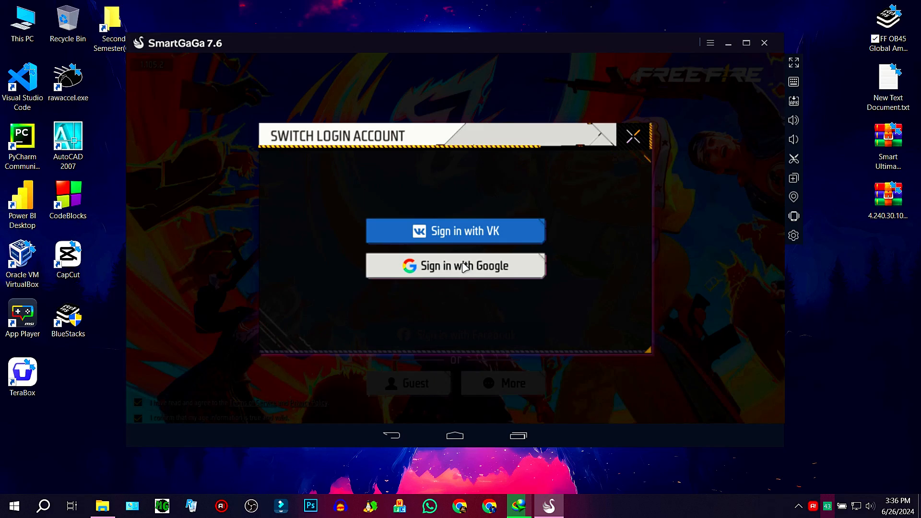
pyautogui.click(710, 43)
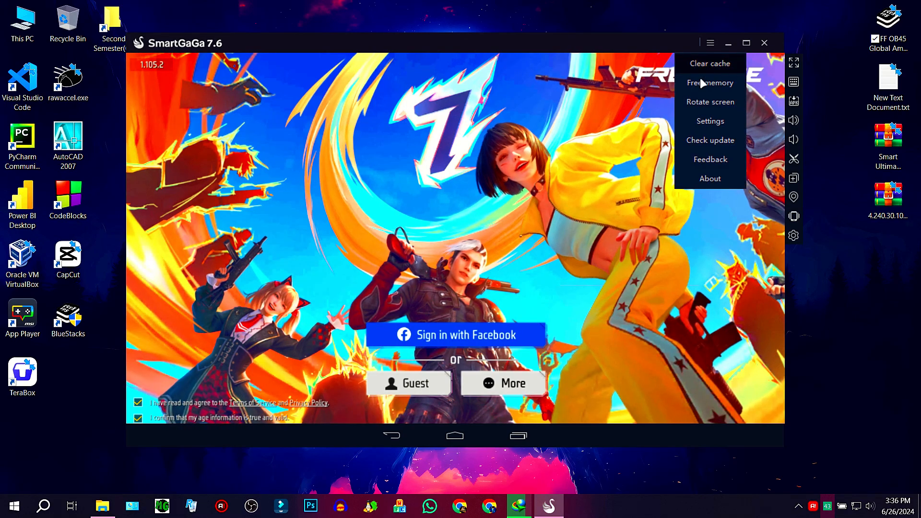
pyautogui.click(710, 42)
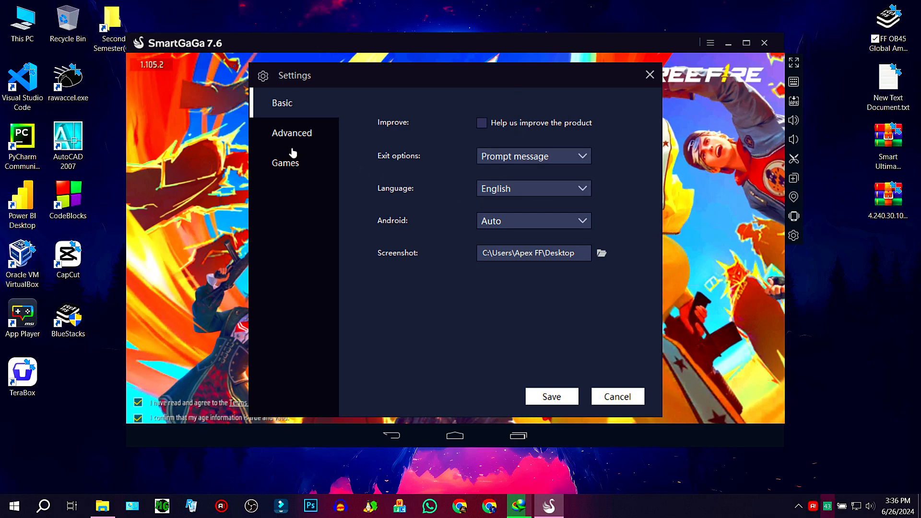
pyautogui.click(285, 163)
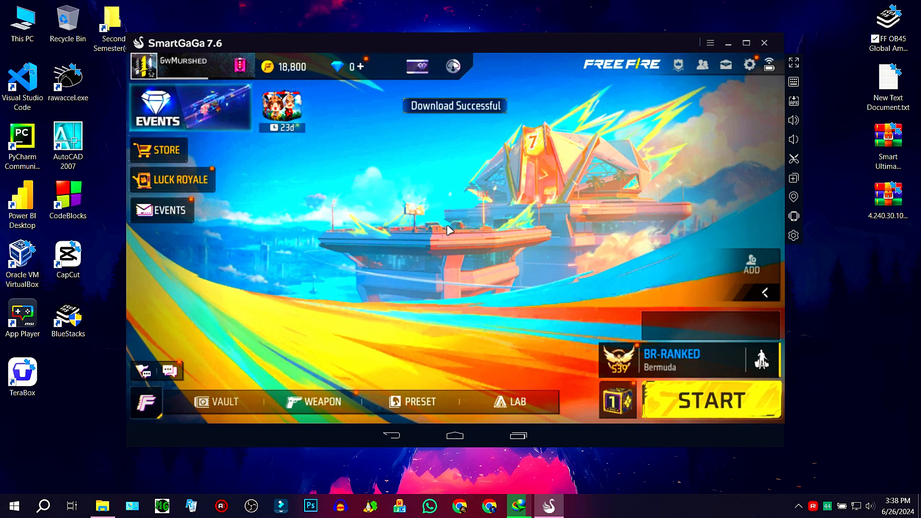
# Download the cloud-synced Free Fire settings from Basic settings, overwriting local ones.
pyautogui.click(749, 64)
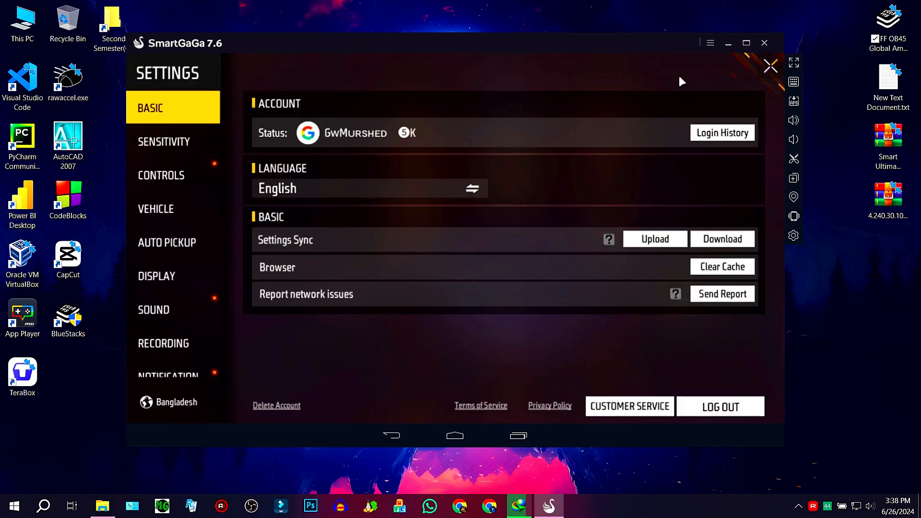
pyautogui.click(154, 310)
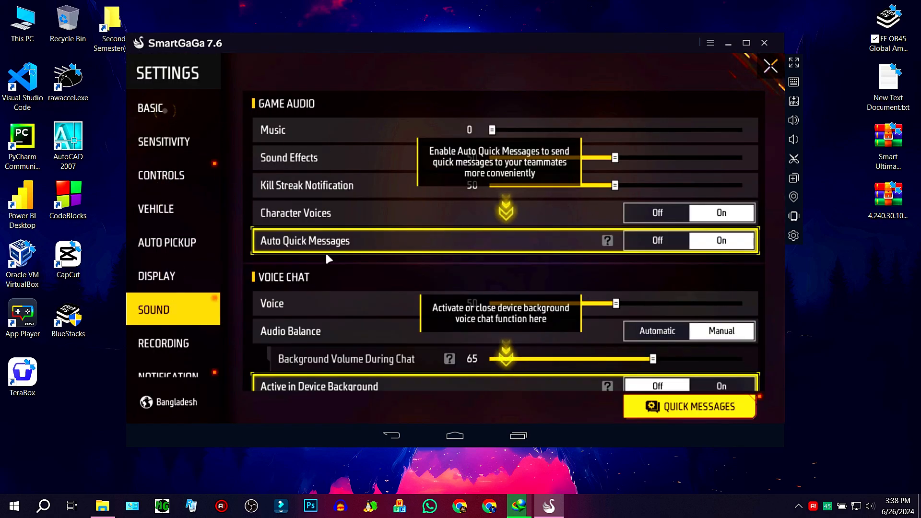
pyautogui.click(150, 108)
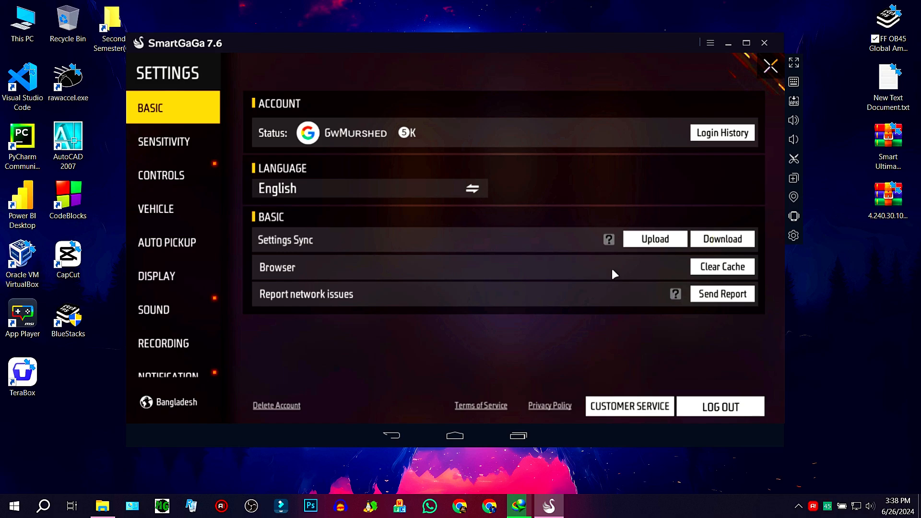
pyautogui.click(721, 238)
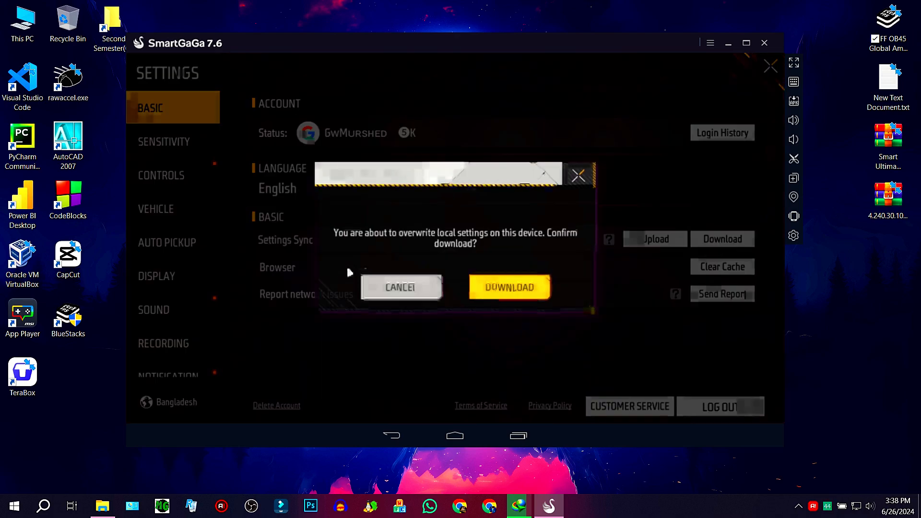
pyautogui.click(509, 287)
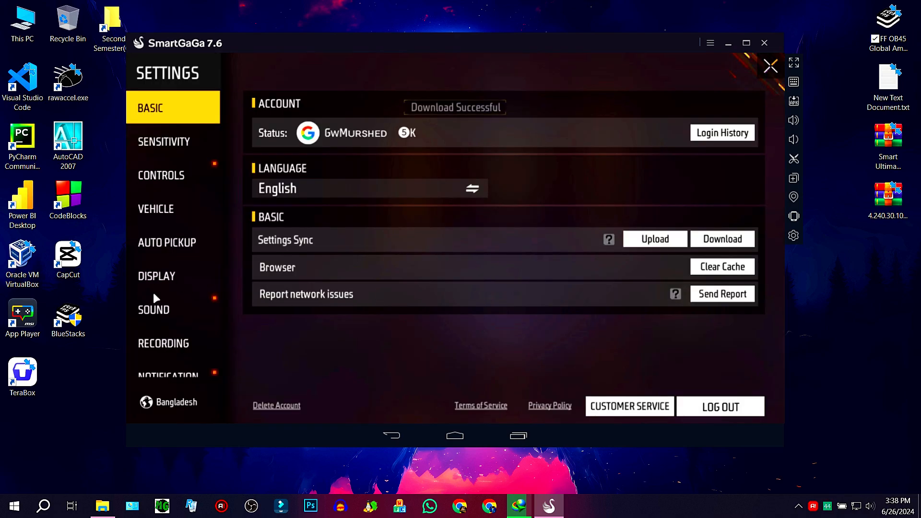
# Review Display, Sound, Privacy and Notification settings, then open the HUD editor.
pyautogui.click(156, 276)
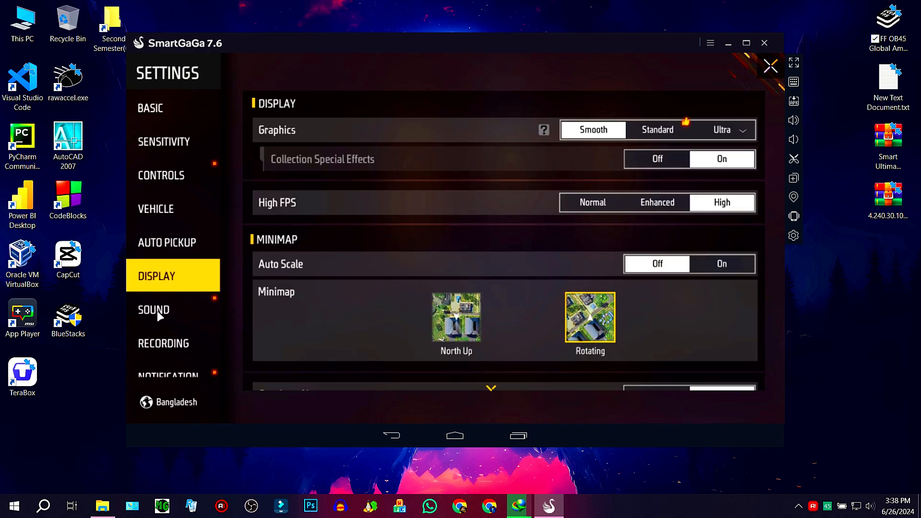
pyautogui.click(154, 309)
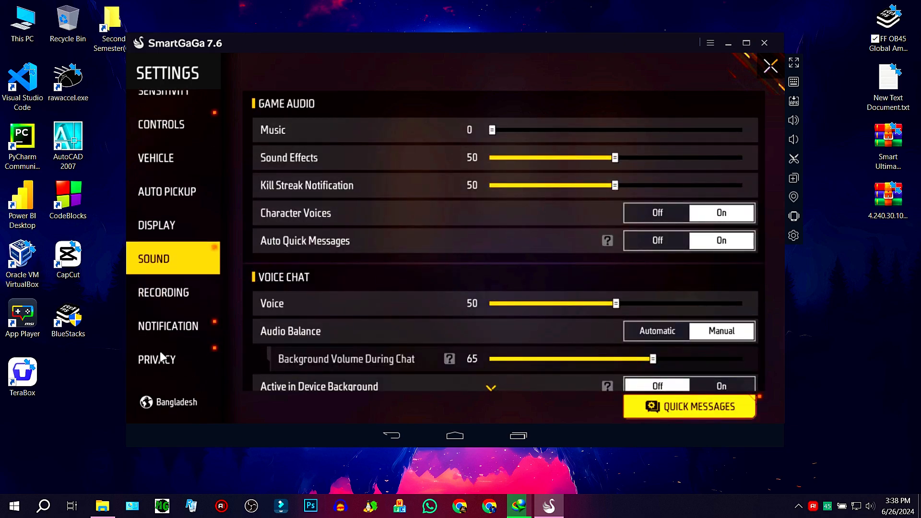
pyautogui.click(157, 359)
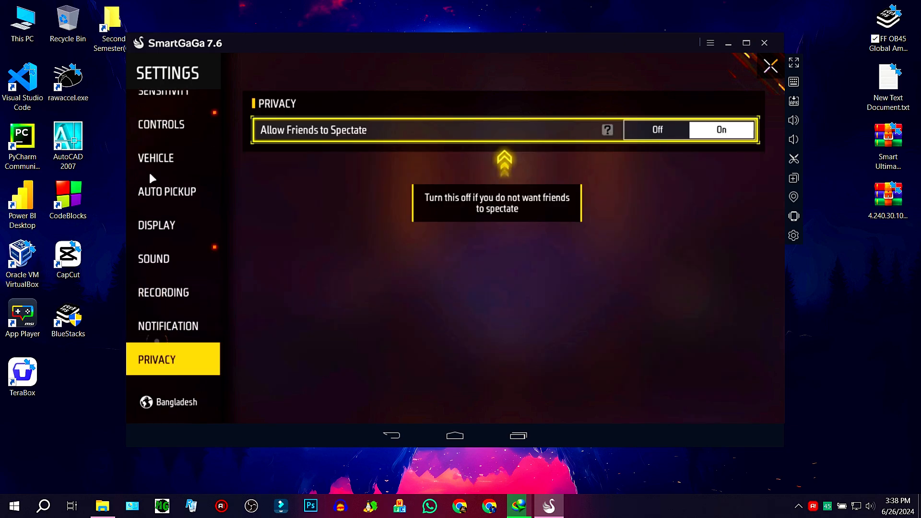
pyautogui.click(167, 325)
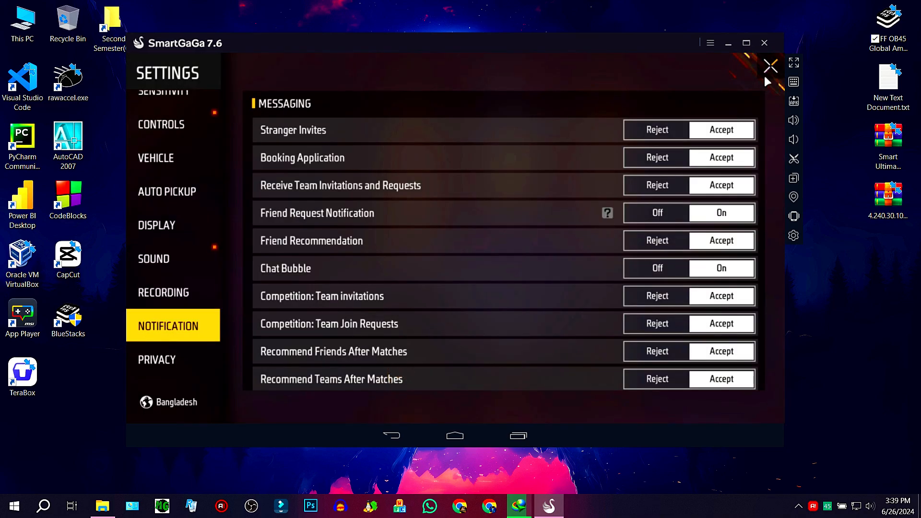
pyautogui.click(165, 110)
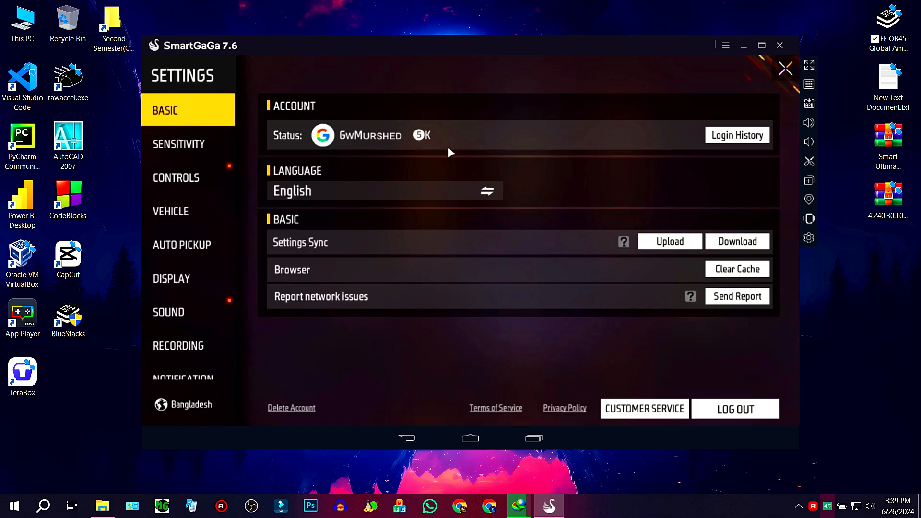
pyautogui.click(176, 177)
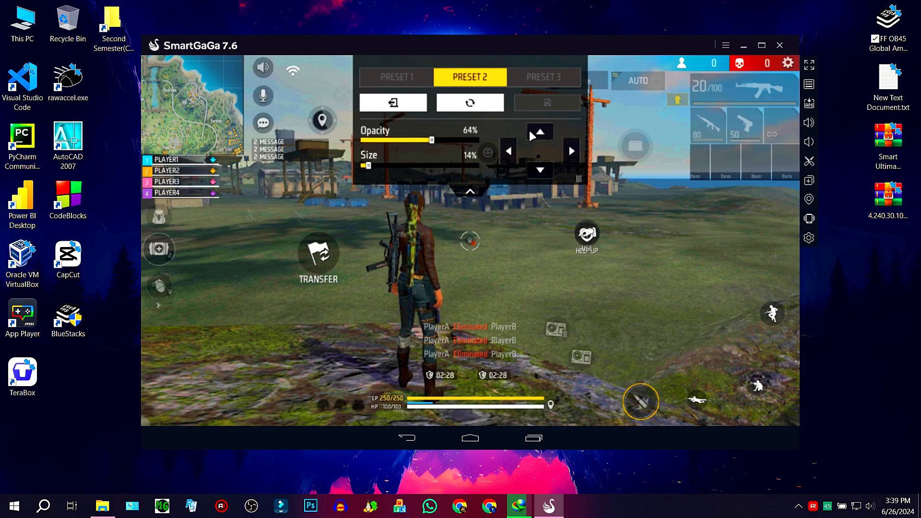
# Open SmartGaGa's keyboard mapping panel over the Preset 3 HUD layout.
pyautogui.click(543, 77)
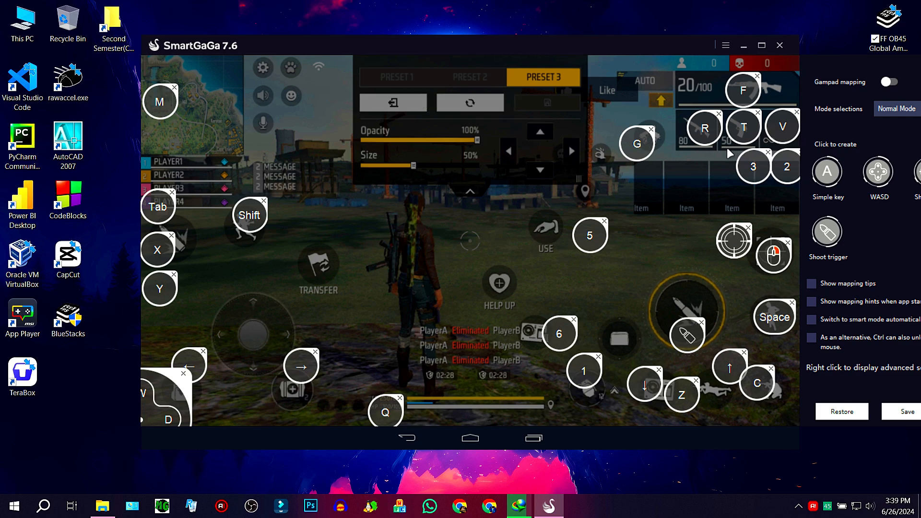
pyautogui.moveTo(337, 275)
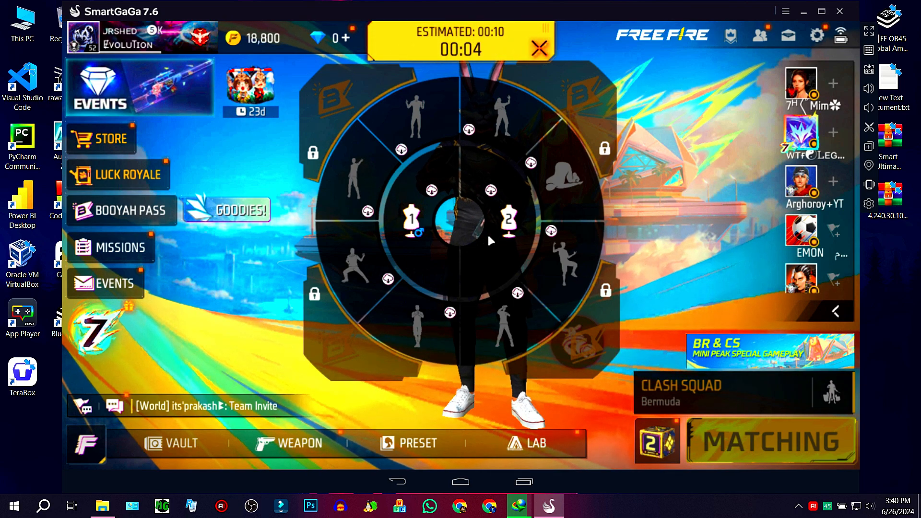
# Buy the M1873 shotgun from Rafael's Armory.
pyautogui.click(771, 441)
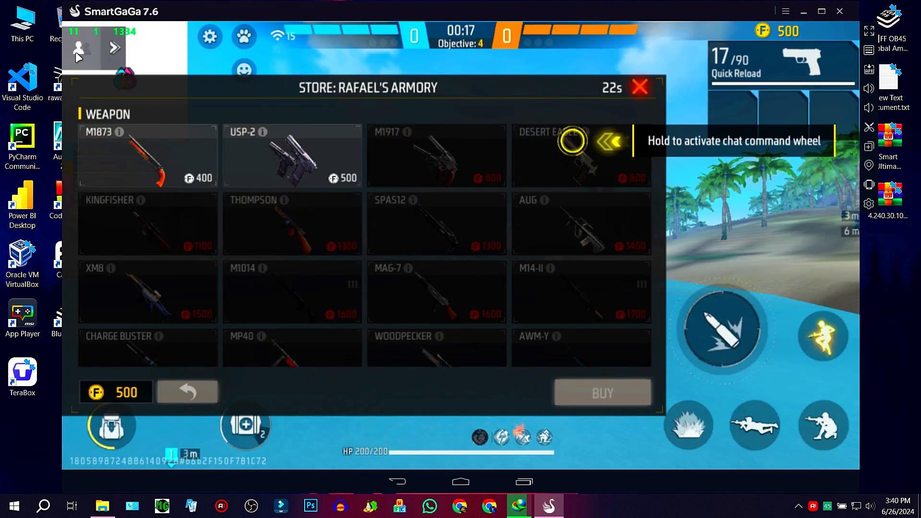
pyautogui.click(147, 156)
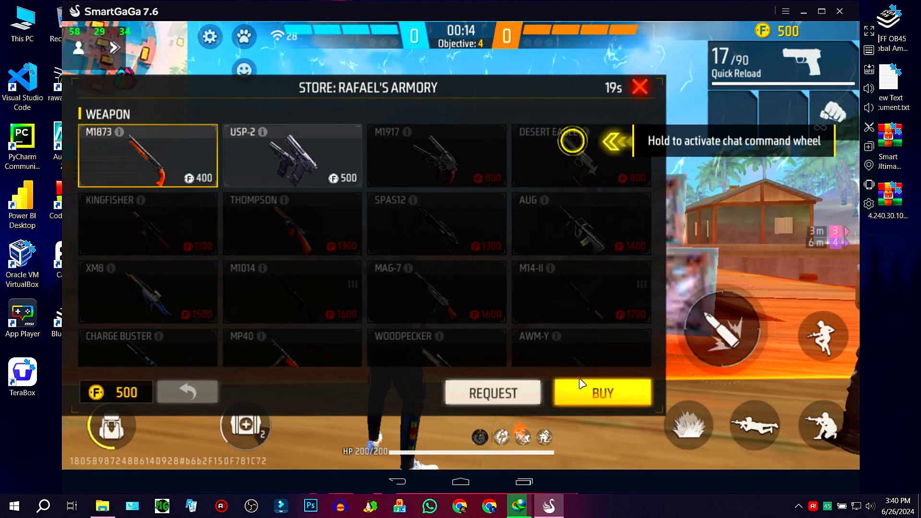
pyautogui.click(602, 393)
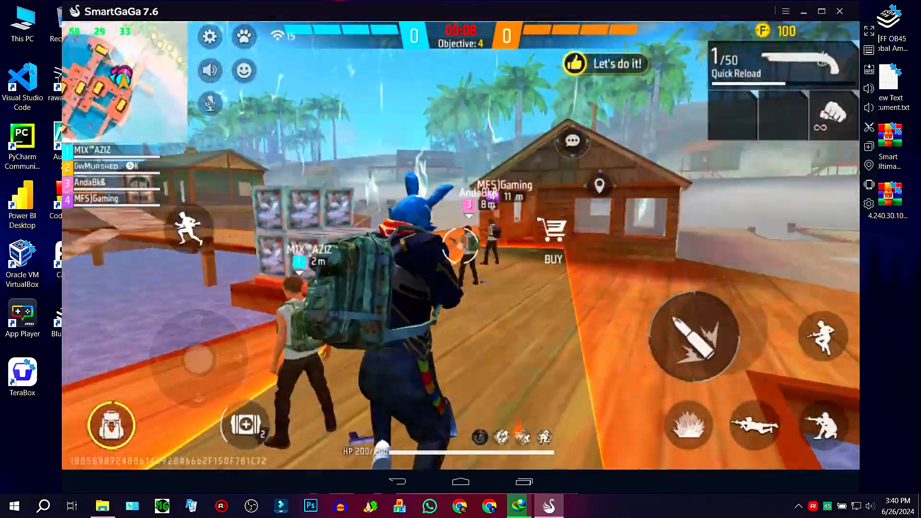
# In the next round, buy the Thompson and a Gloo Wall.
pyautogui.click(722, 329)
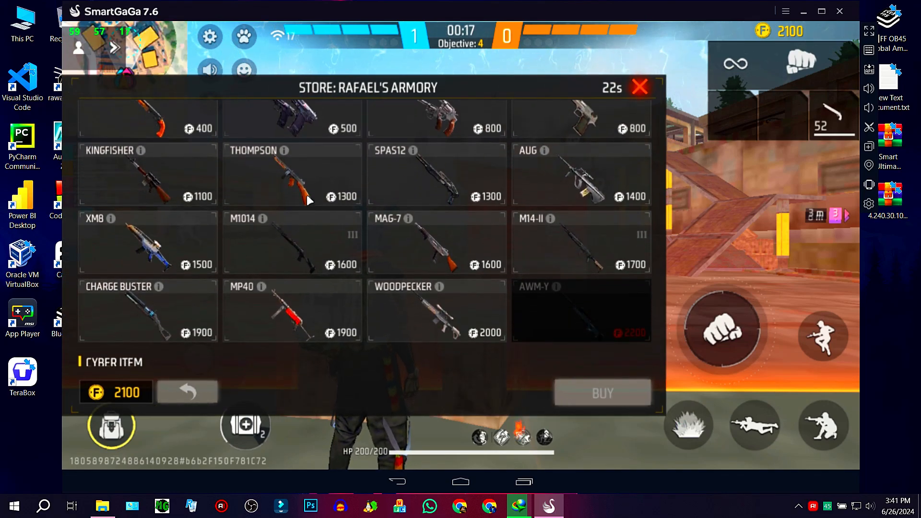
pyautogui.click(602, 393)
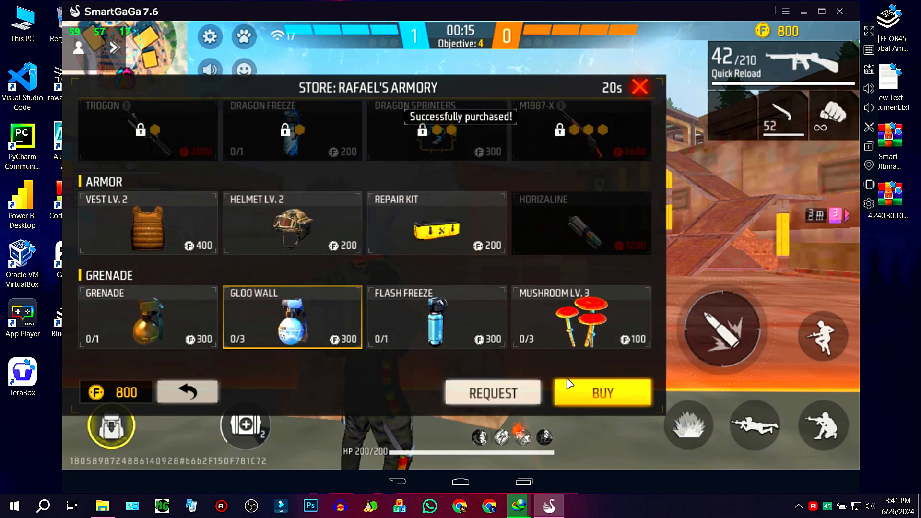
pyautogui.click(601, 393)
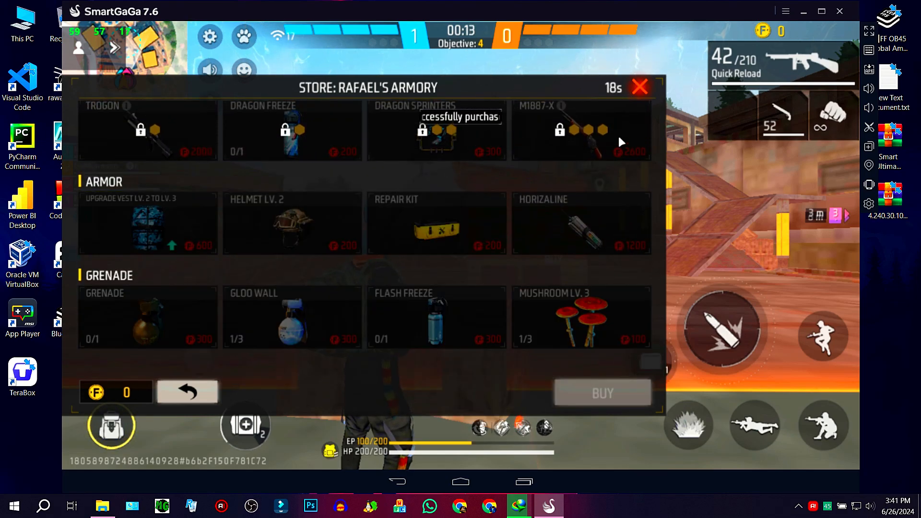